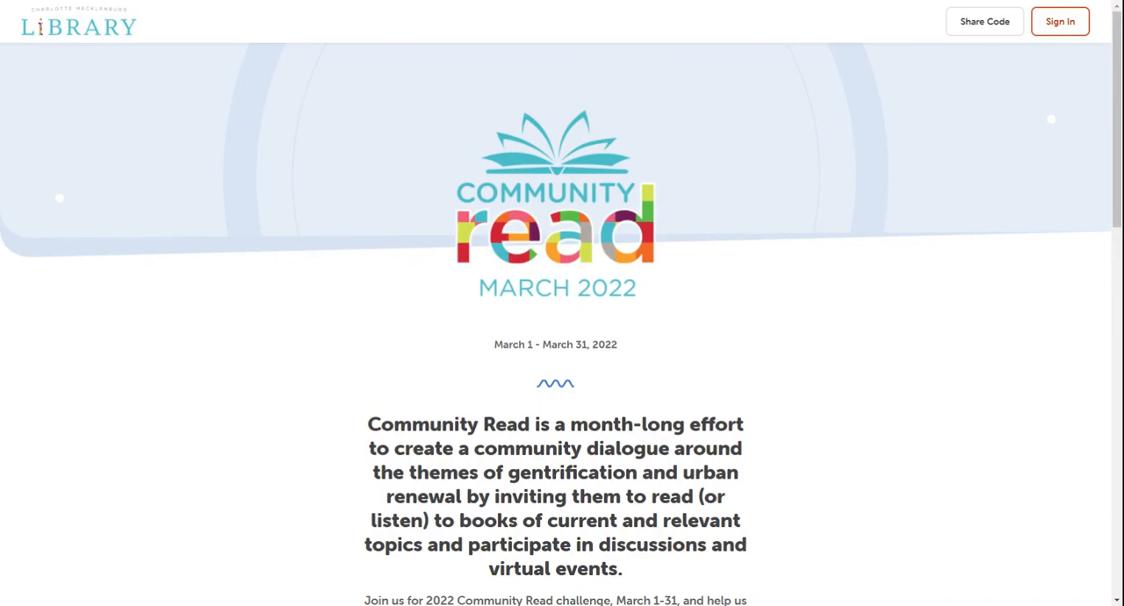
mouse_move(978, 84)
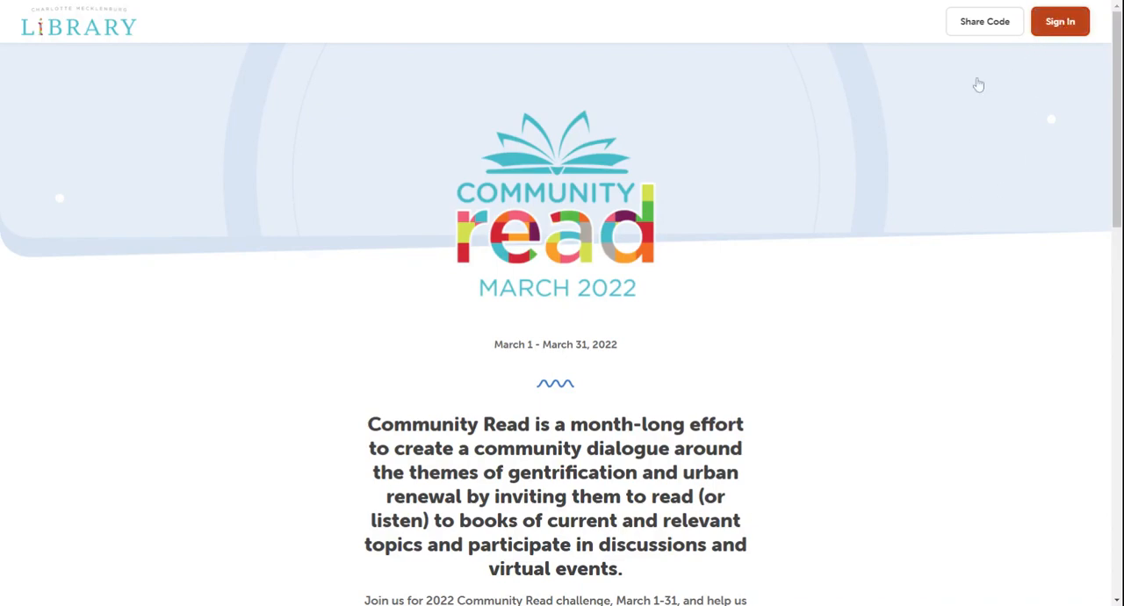
click(1061, 21)
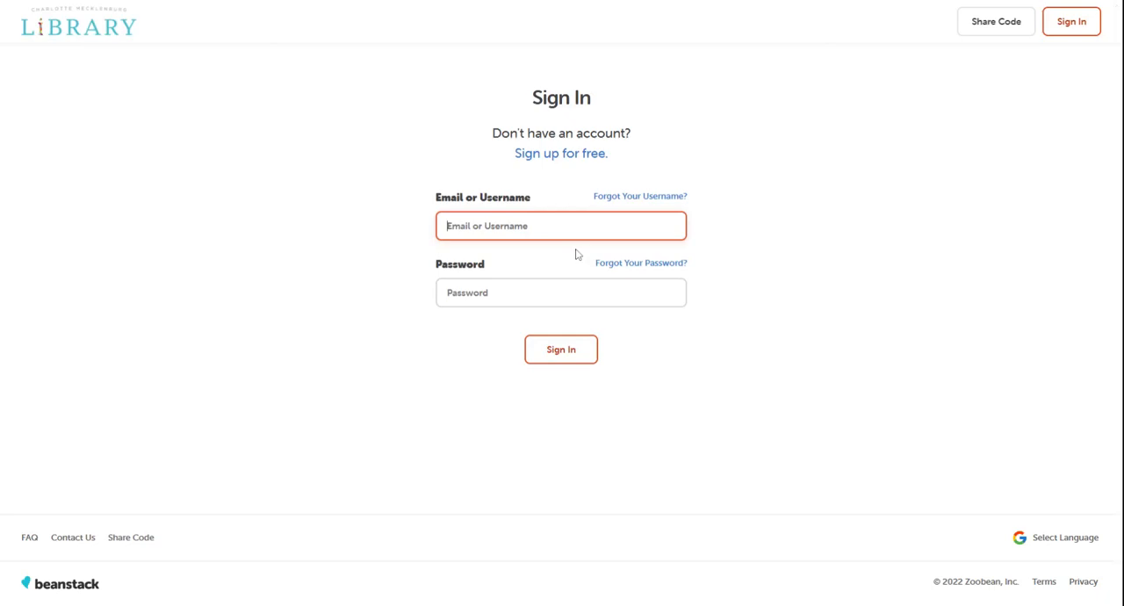
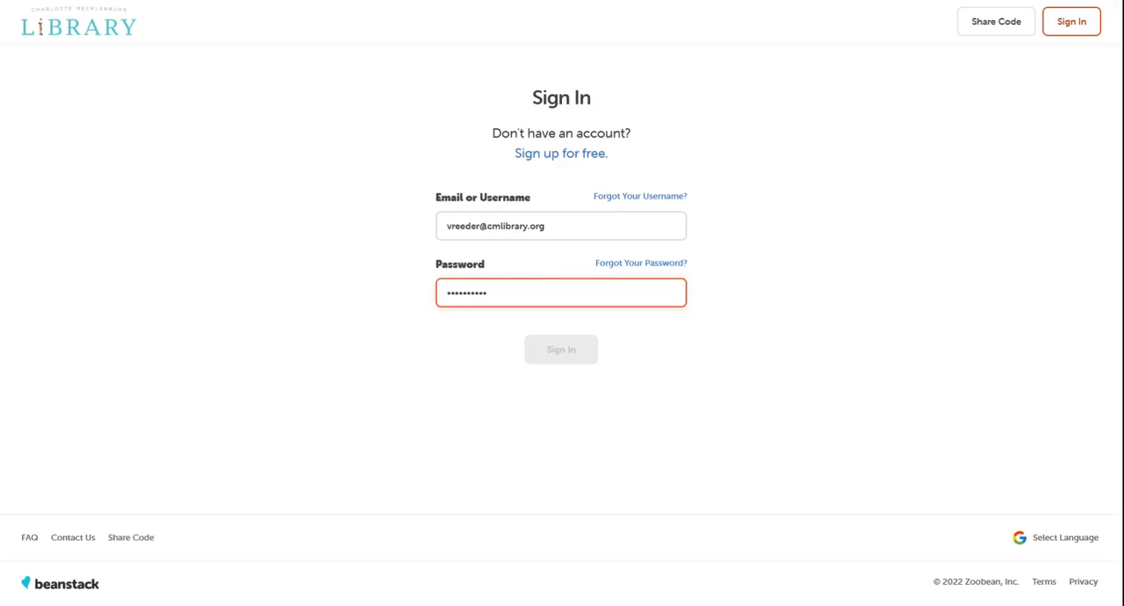
click(562, 349)
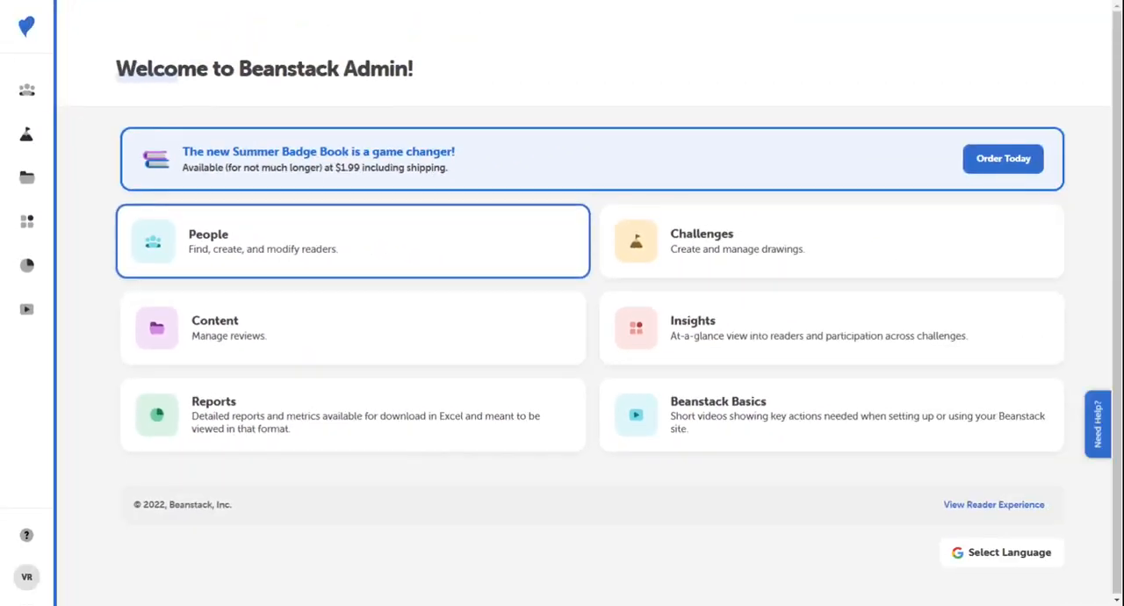
- Search People for first name Stu, last name Pickles and locate the family account in the results
click(352, 241)
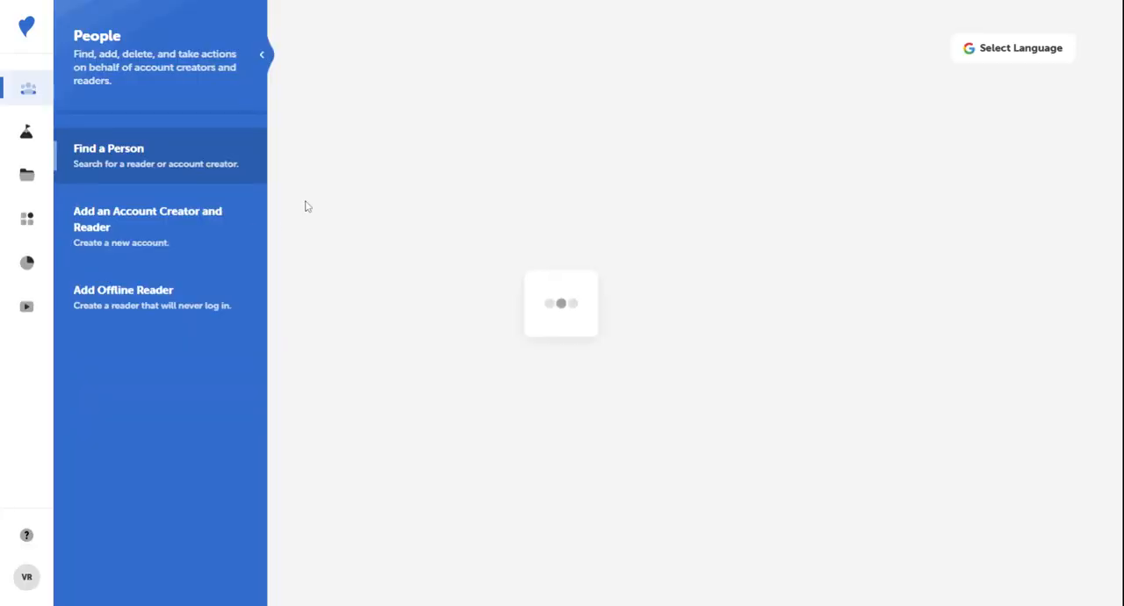
text(St)
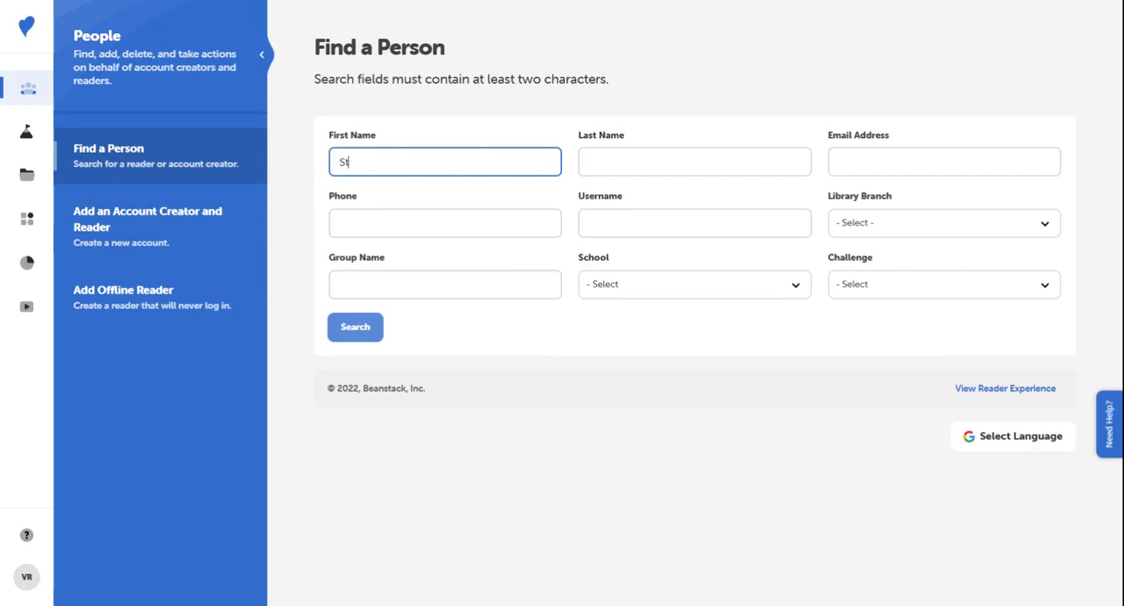
text(Pickles)
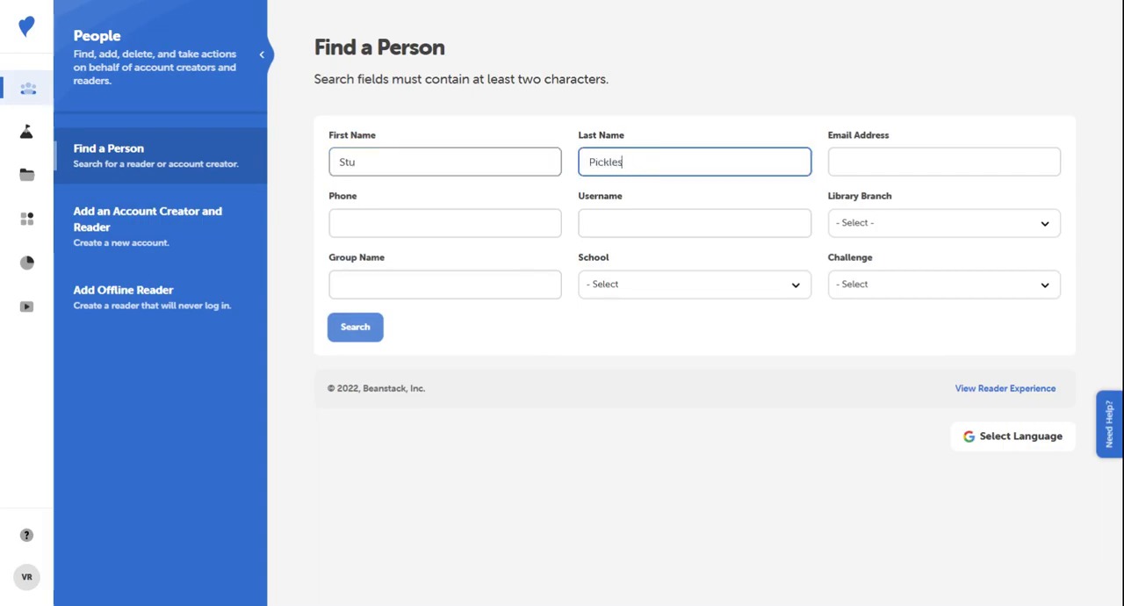
click(355, 327)
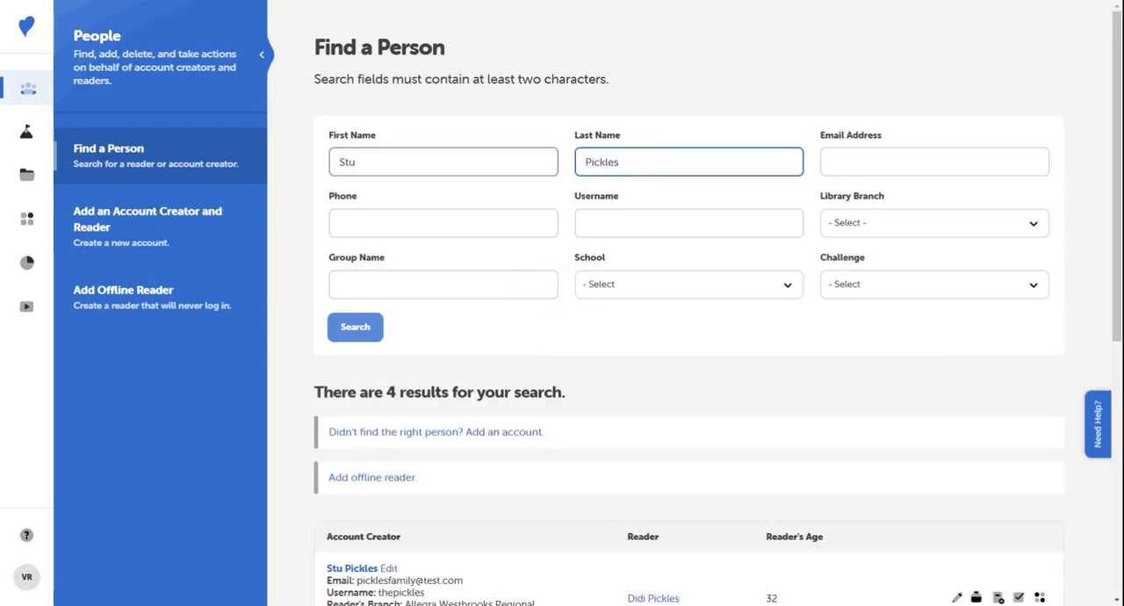
scroll(down, 3)
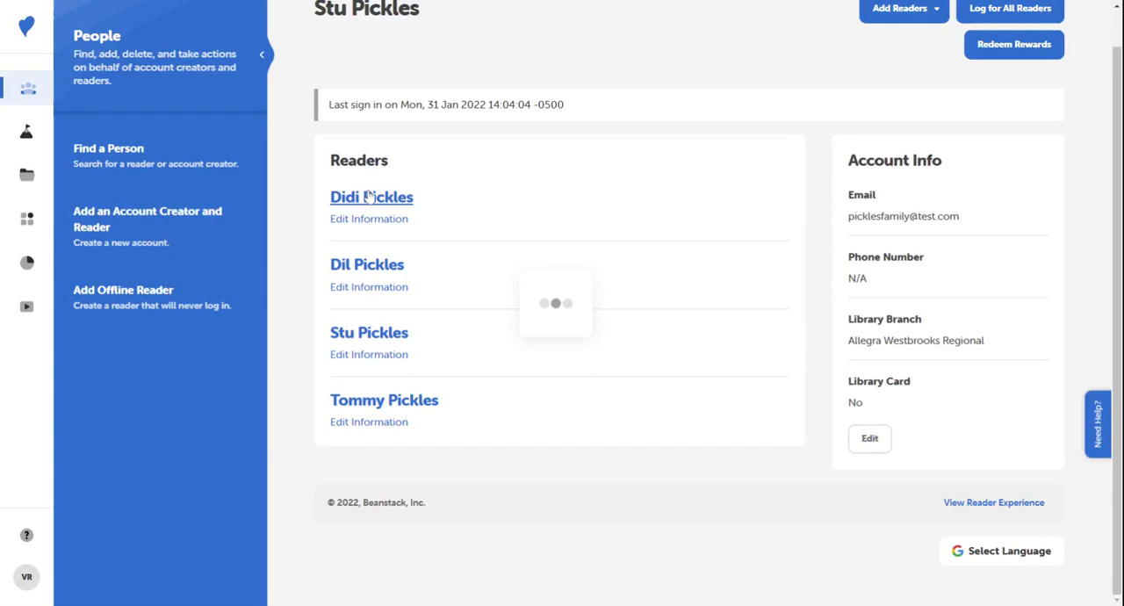
- Open Didi Pickles' profile on her Log, showing Rugrats Go Wild and Tommy's Bestest Adventure
click(372, 197)
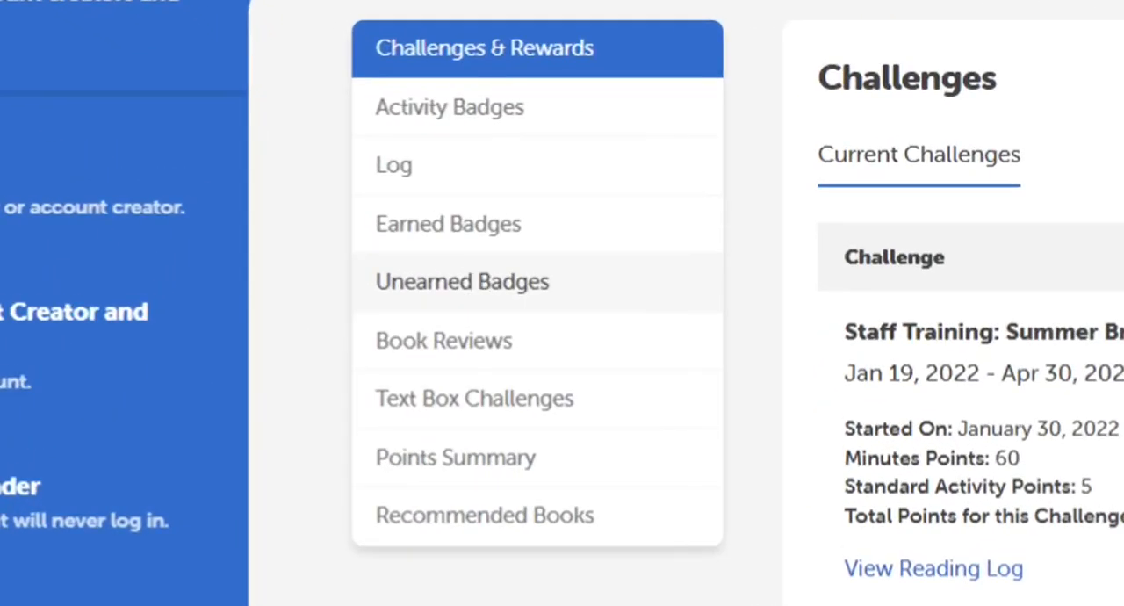
mouse_move(394, 165)
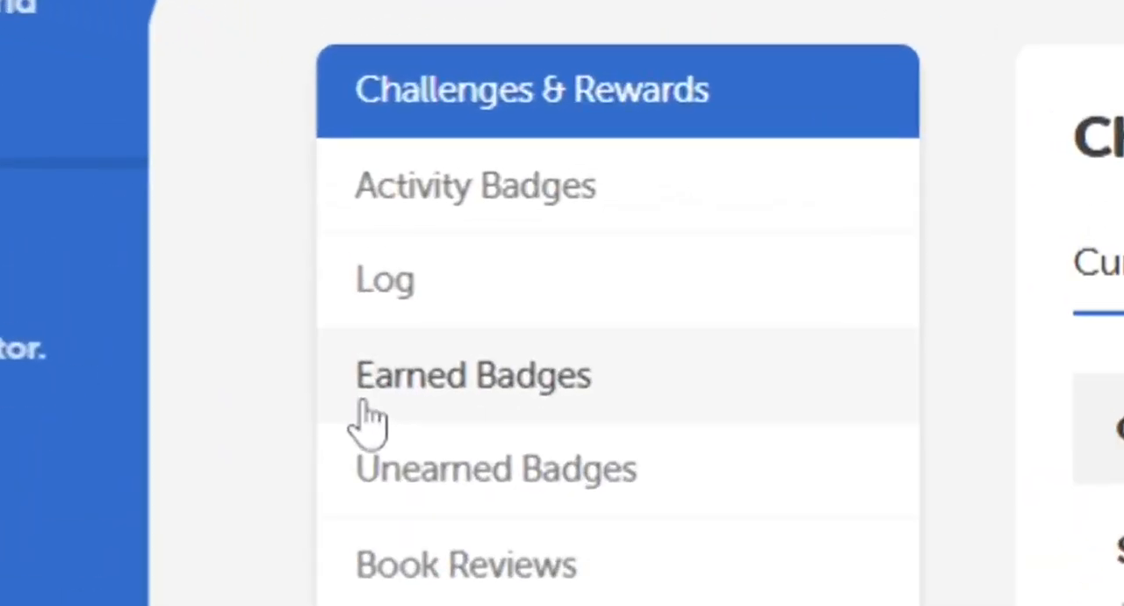
click(383, 280)
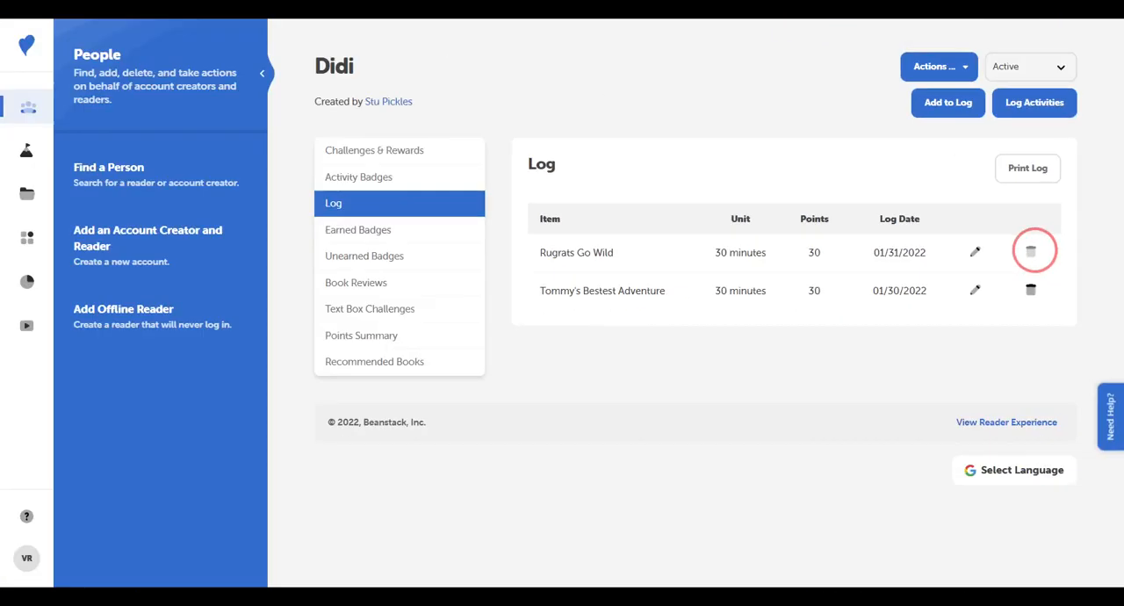
- Delete the Rugrats Go Wild entry and re-save Tommy's Bestest Adventure unchanged
click(1030, 253)
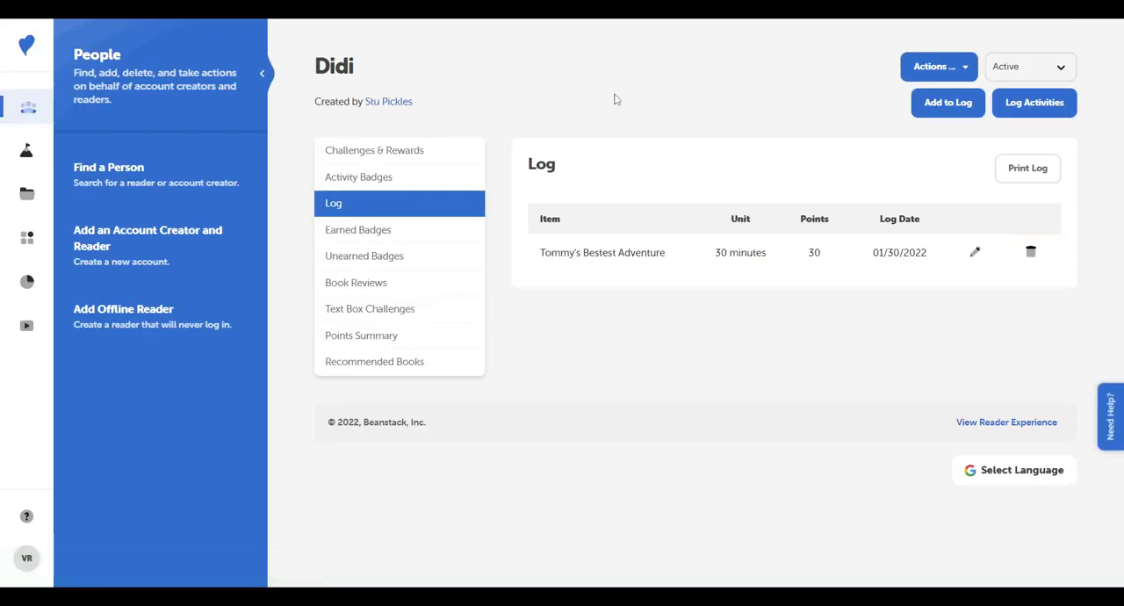
click(975, 253)
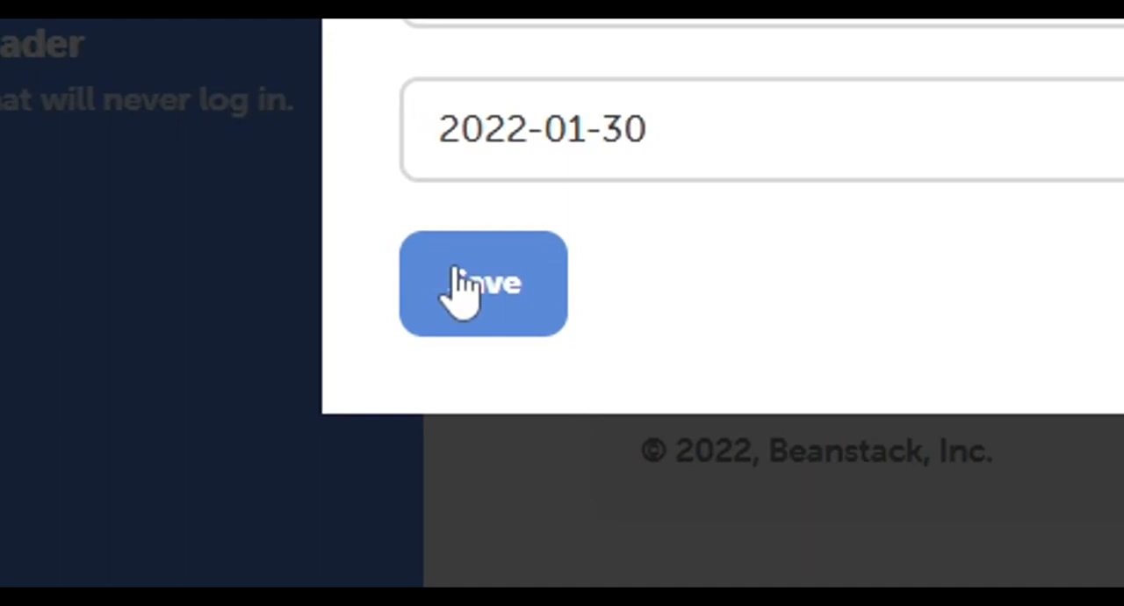
click(483, 285)
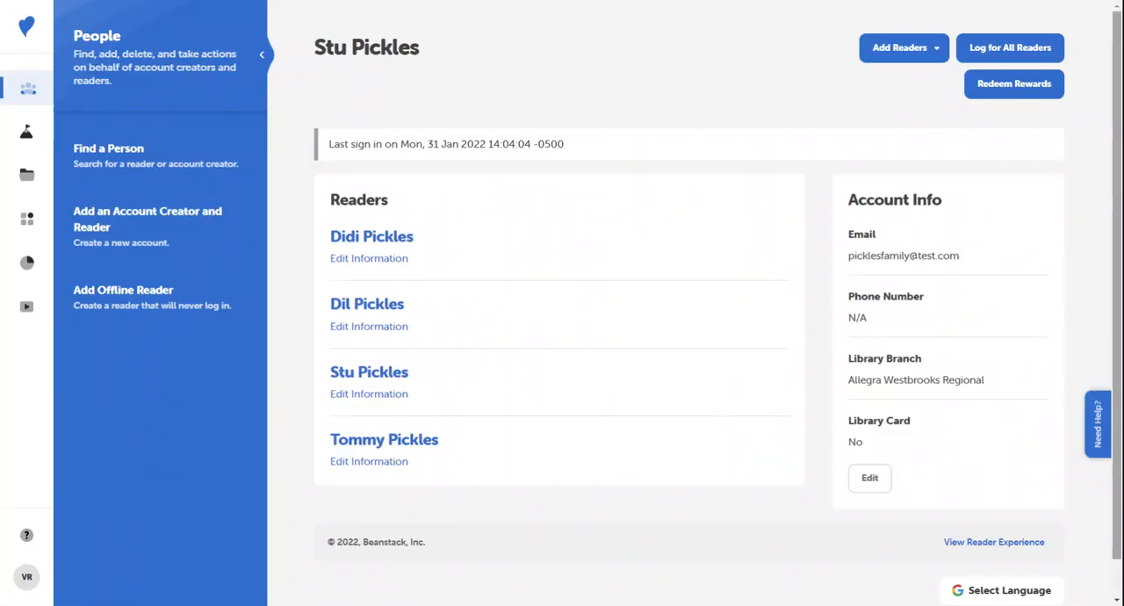
mouse_move(789, 211)
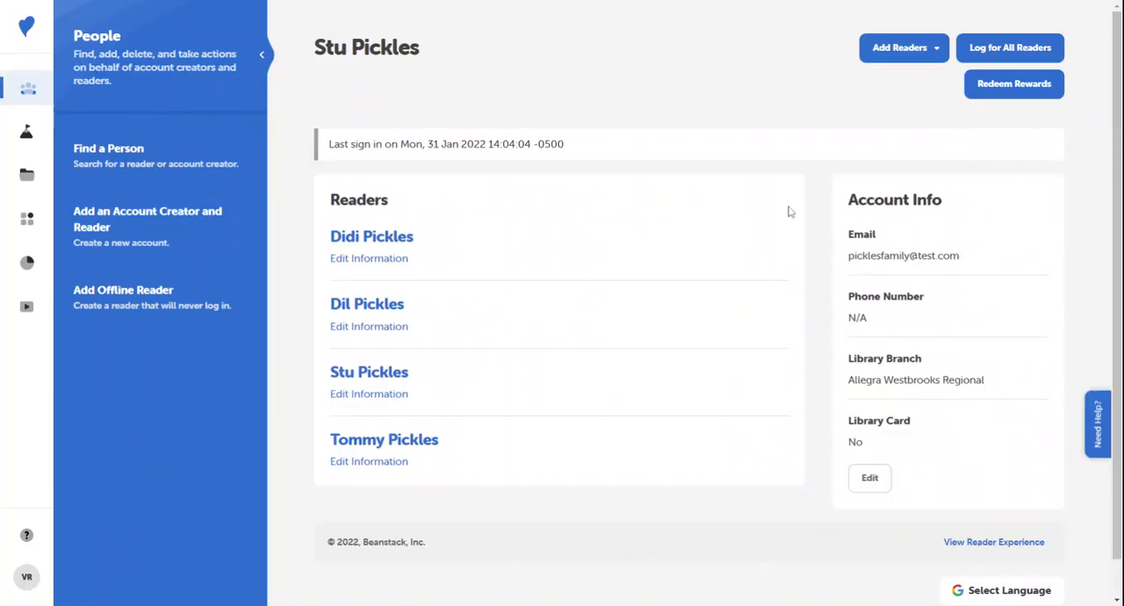
- On Dil Pickles' Activity Badges, tick Copy Of Create complete and then untick it again
click(365, 304)
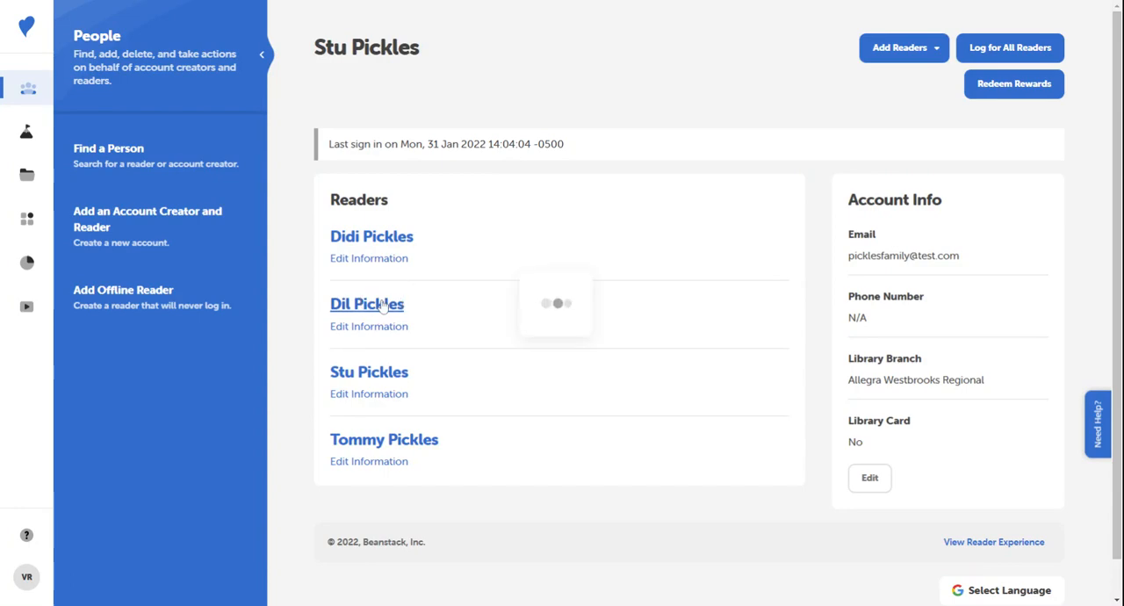
click(367, 304)
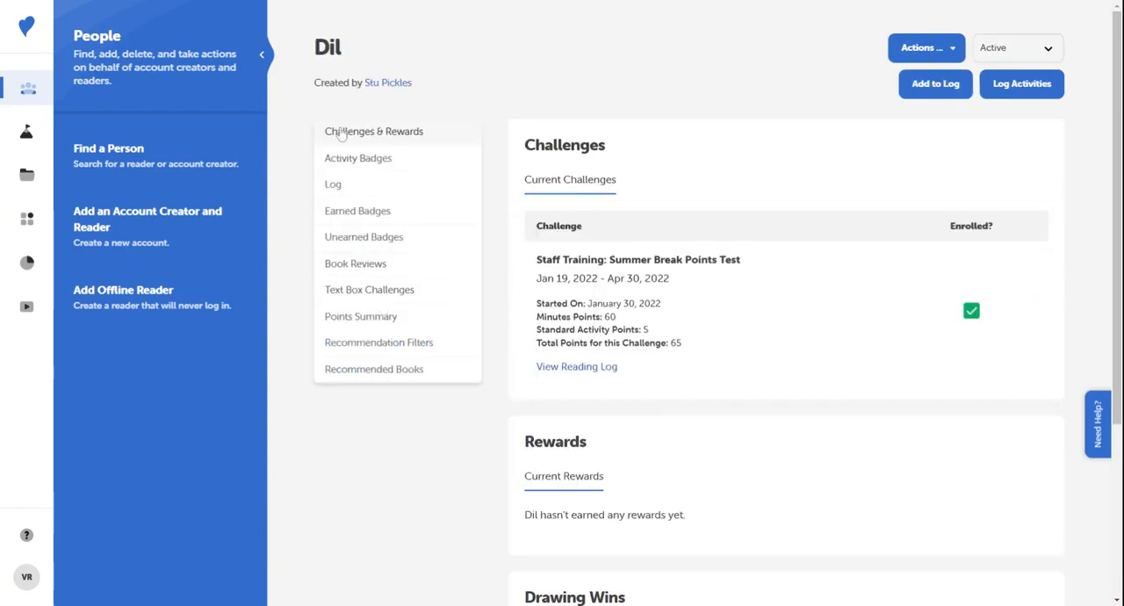
click(358, 158)
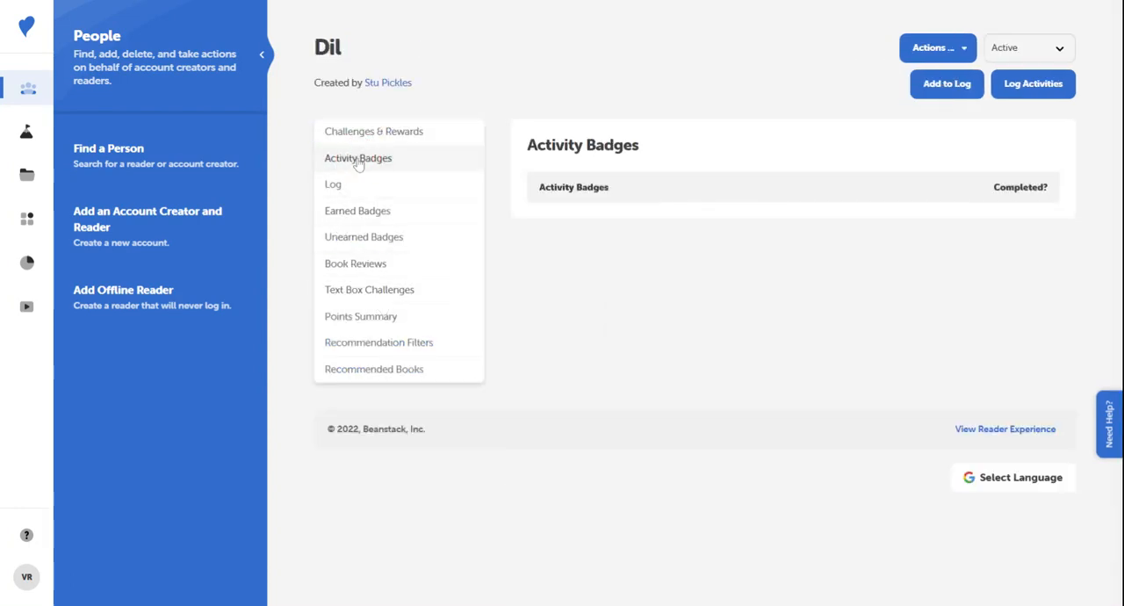
click(358, 158)
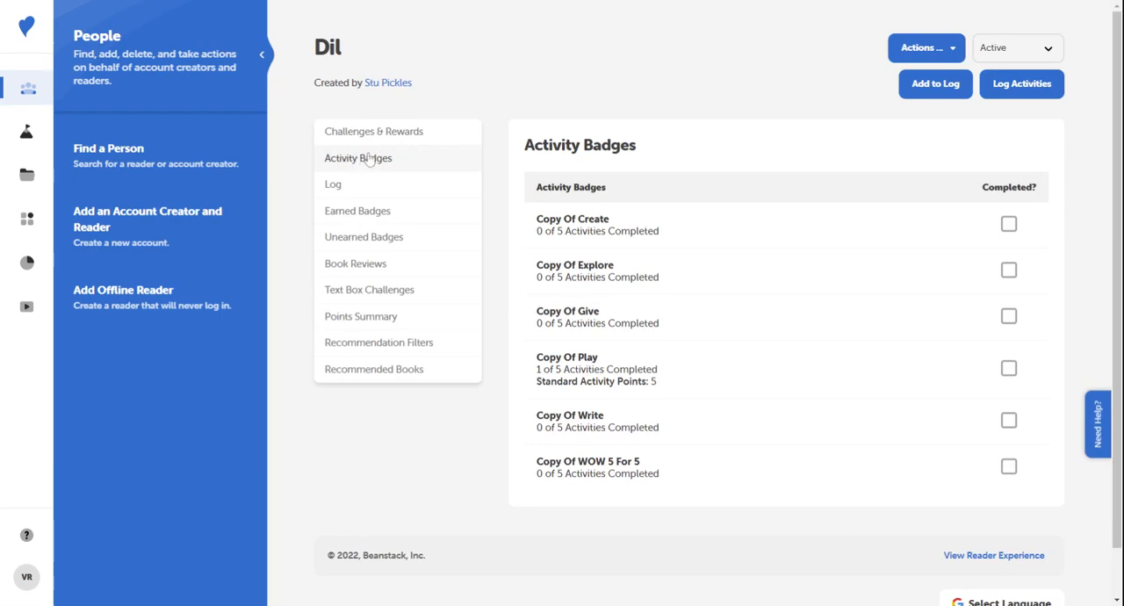
click(358, 158)
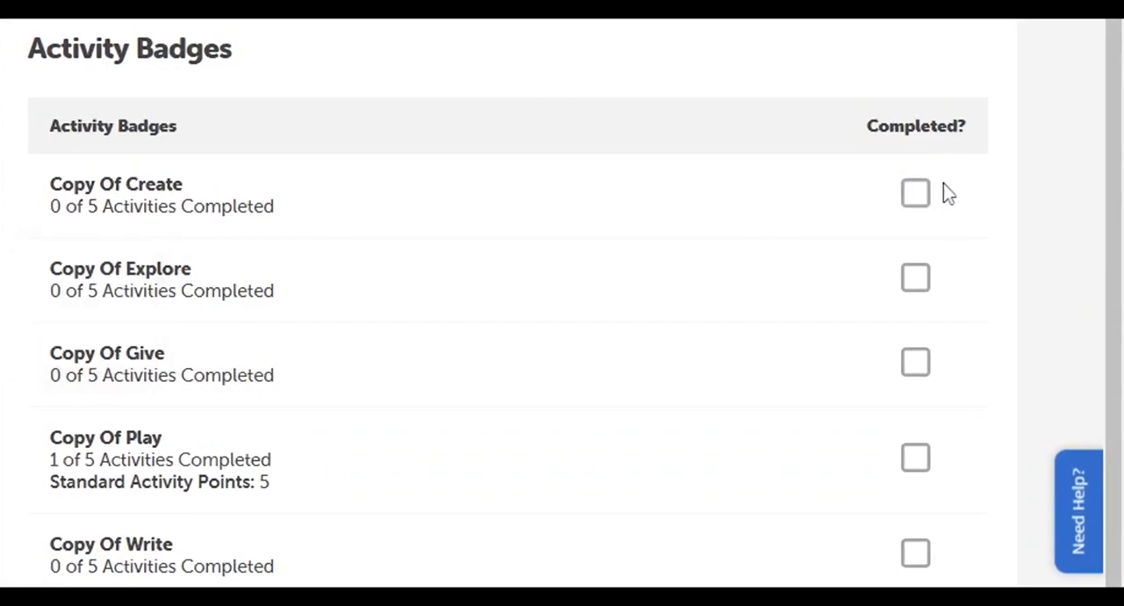
click(916, 193)
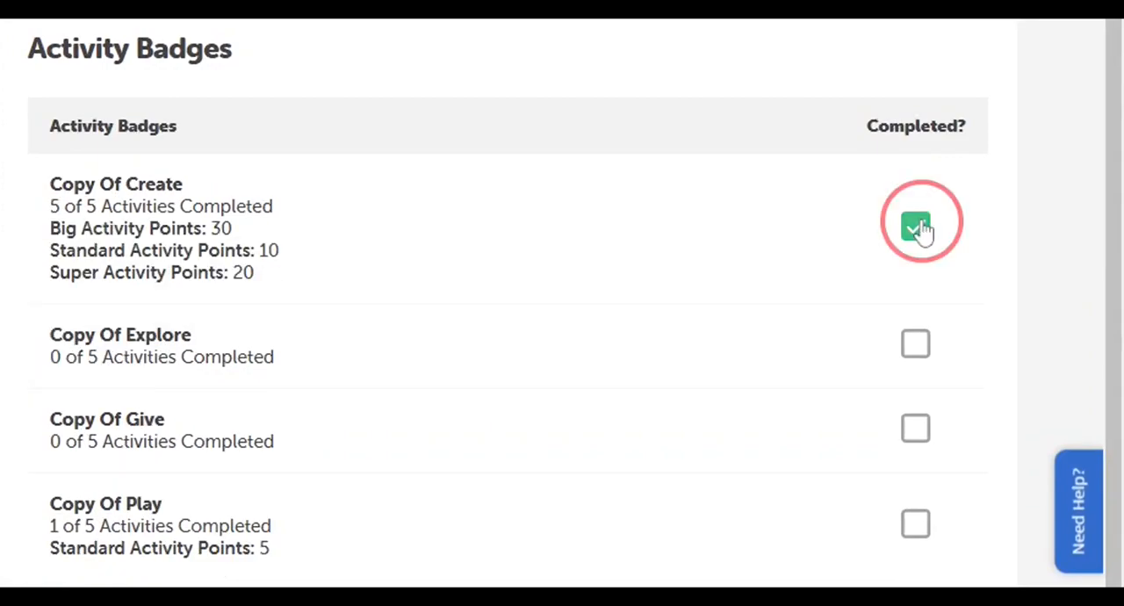
click(920, 221)
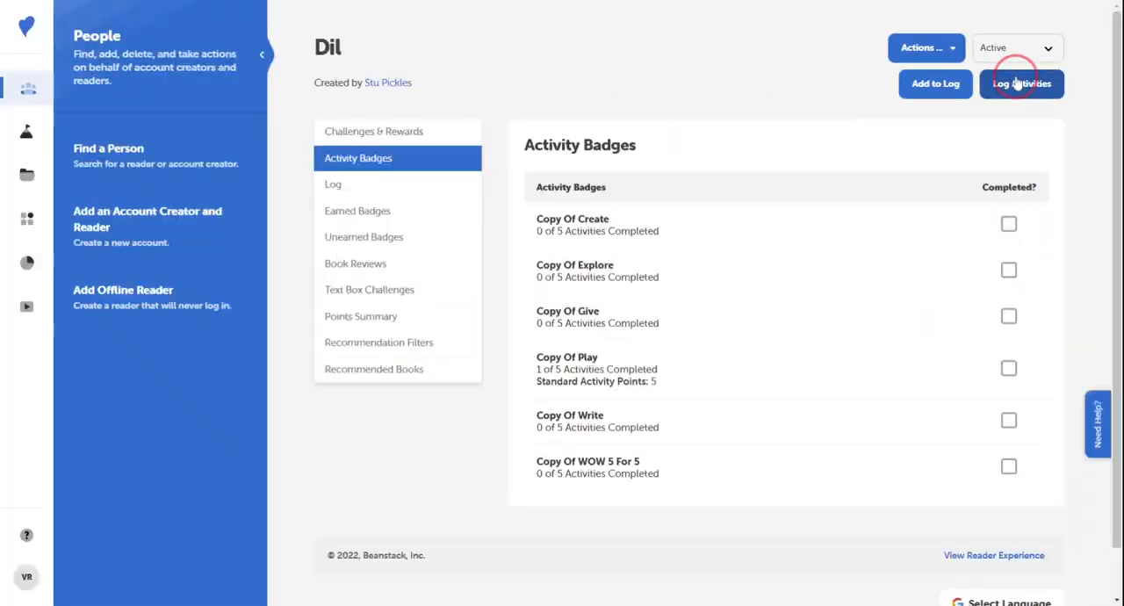
- Log Dil's Copy of Play with date January 17, 2022 and Play a board game marked complete
click(1022, 84)
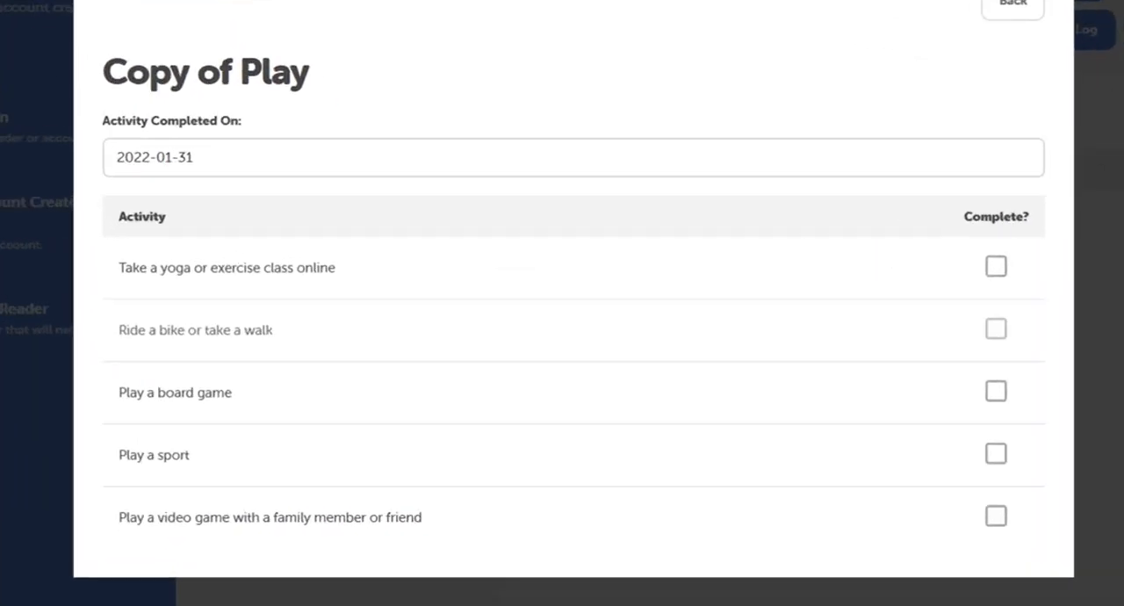
click(572, 159)
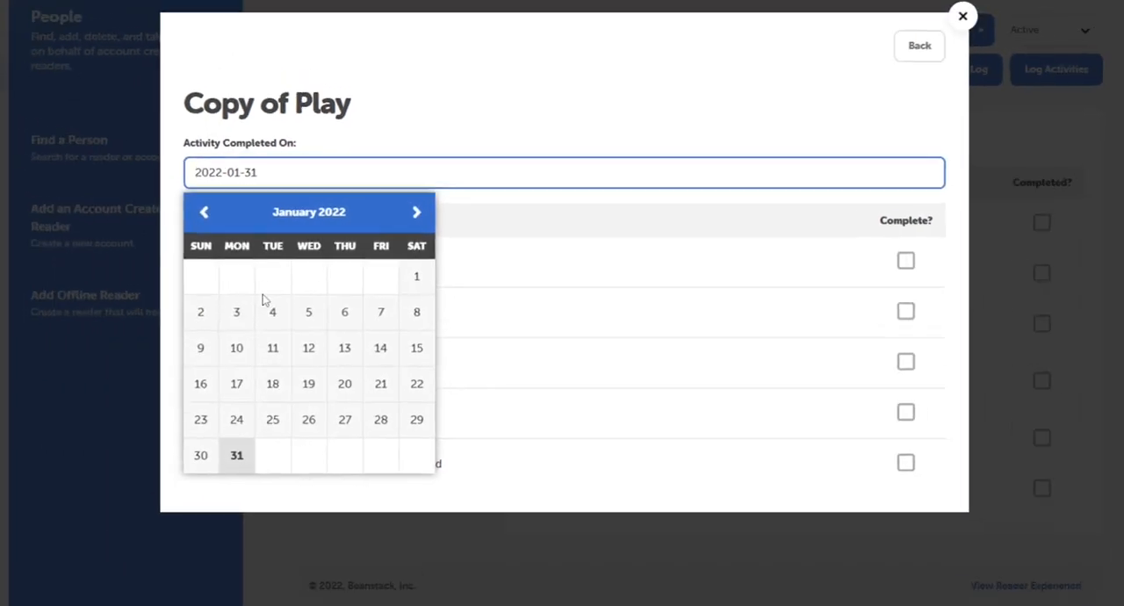
click(273, 383)
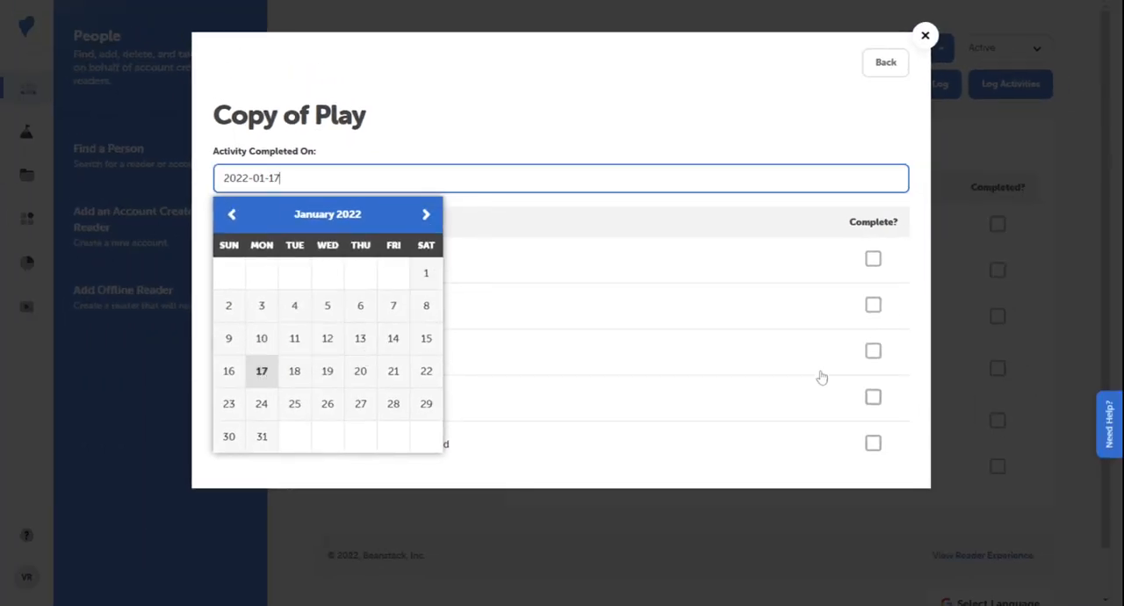
click(873, 352)
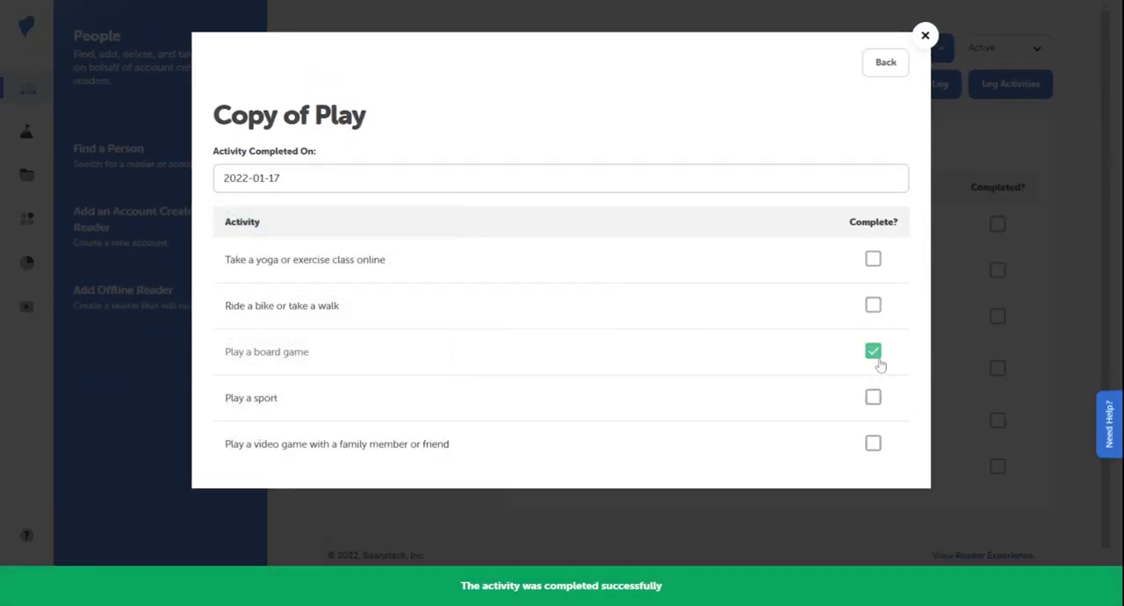